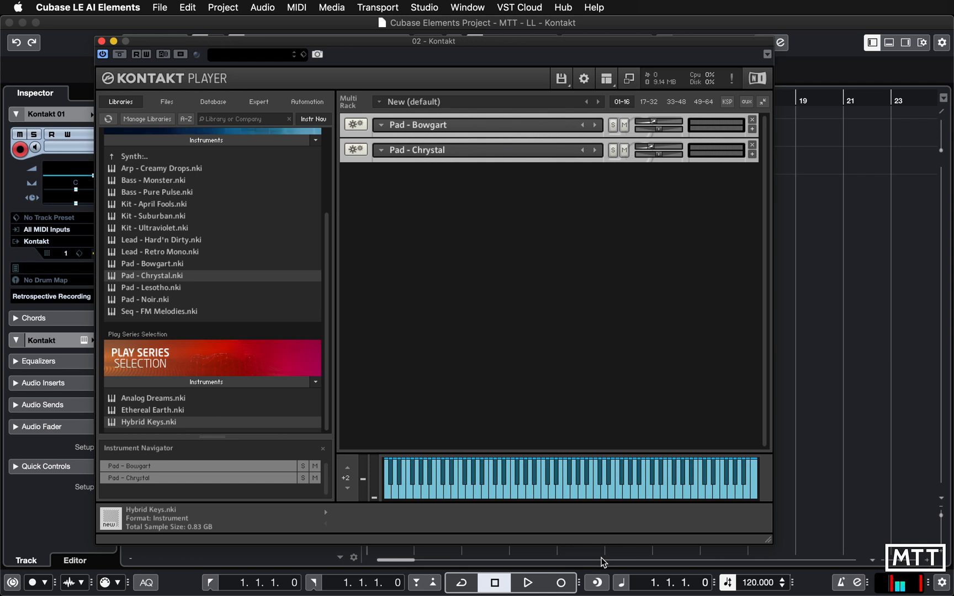
mouse_move(514, 169)
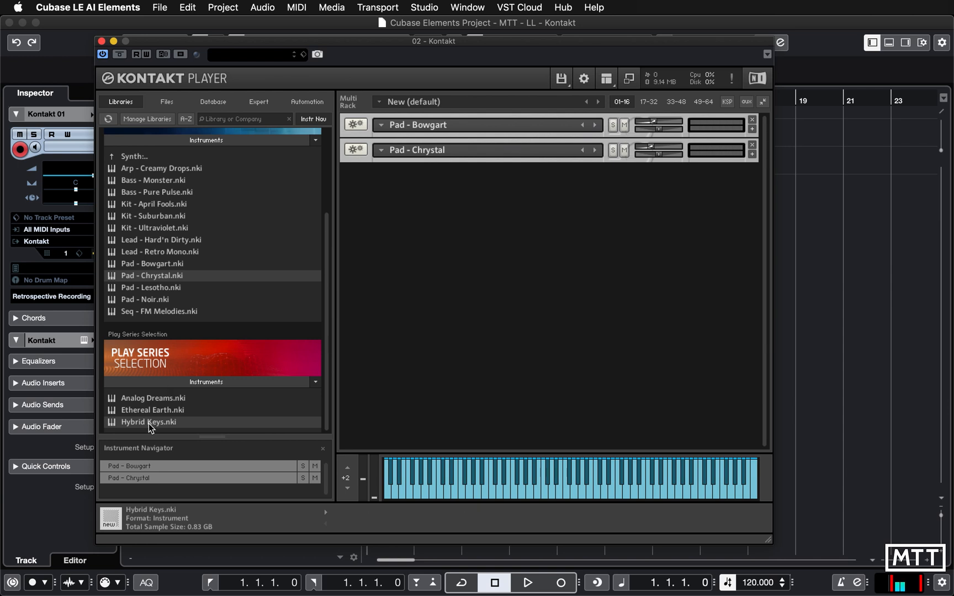
Step: Load Hybrid Keys.nki from Play Series Selection into the Multi Rack as a third instrument
double_click(148, 421)
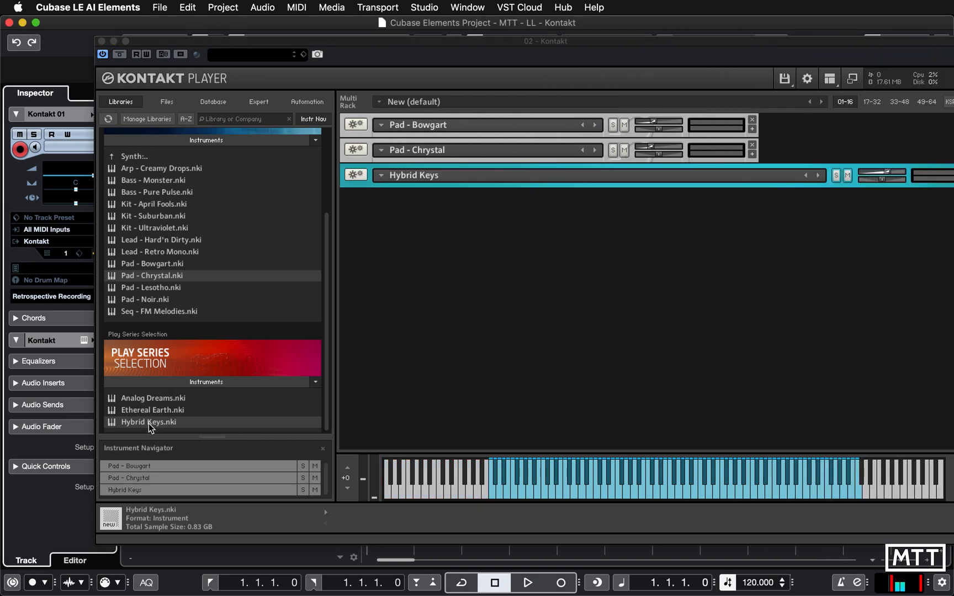
mouse_move(639, 48)
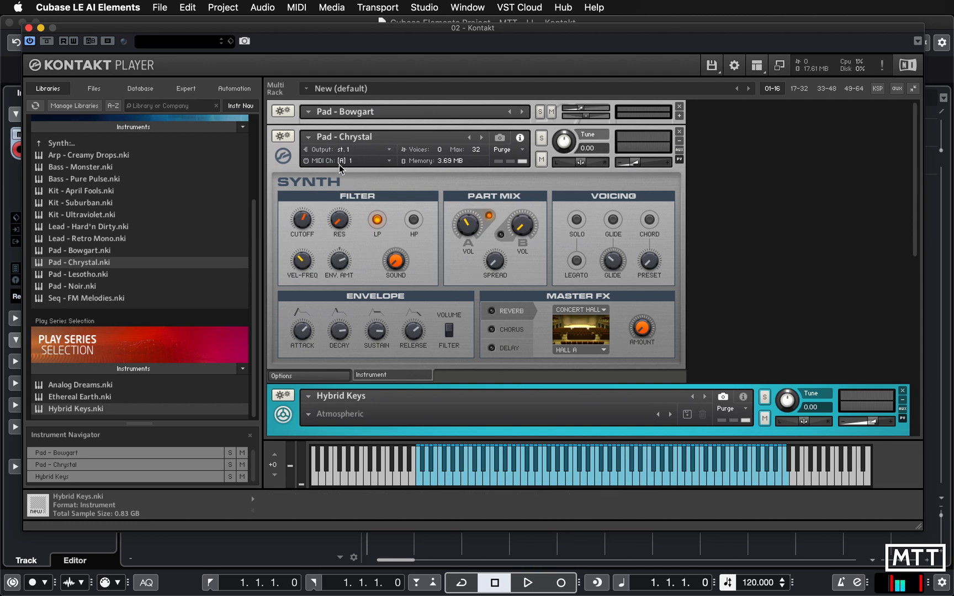
mouse_move(679, 140)
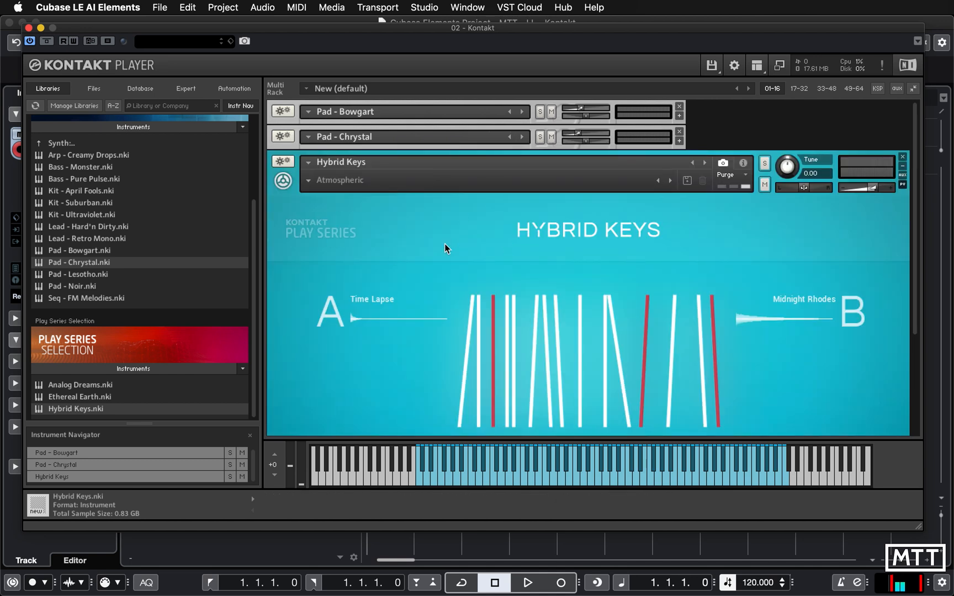
mouse_move(407, 237)
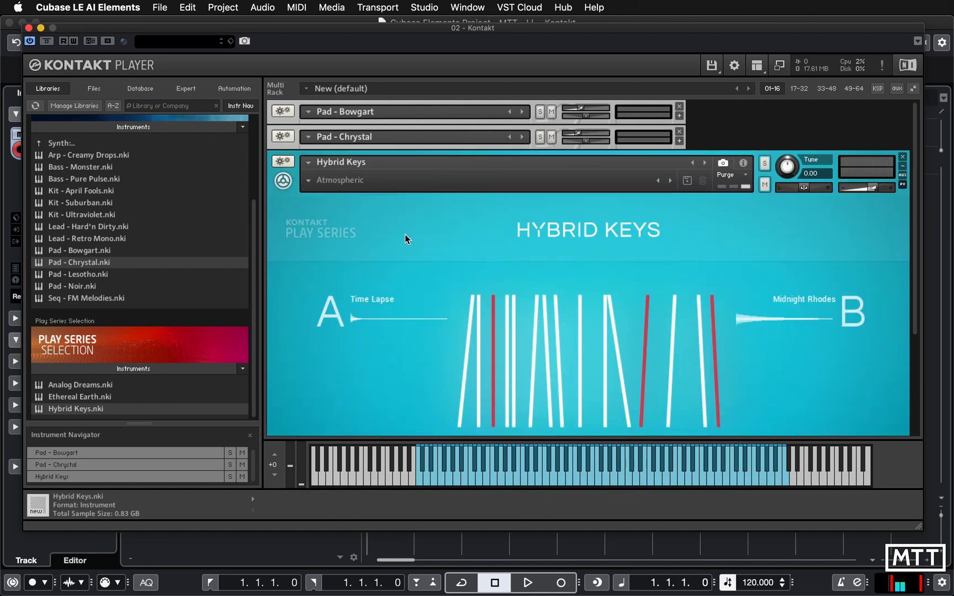
mouse_move(743, 164)
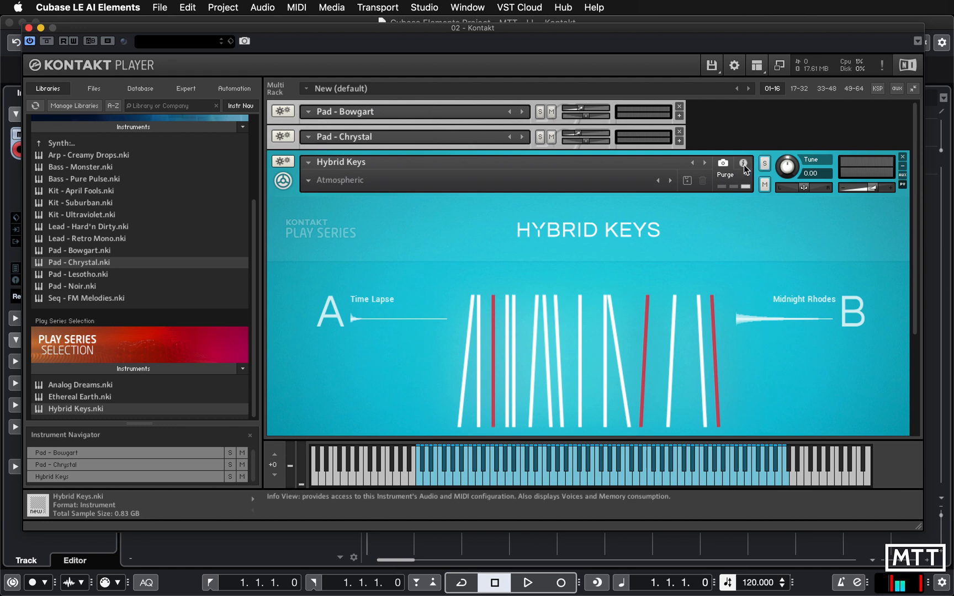
Step: Show Hybrid Keys' output/MIDI settings and set its MIDI channel from [A] 2 to [A] 1
click(741, 162)
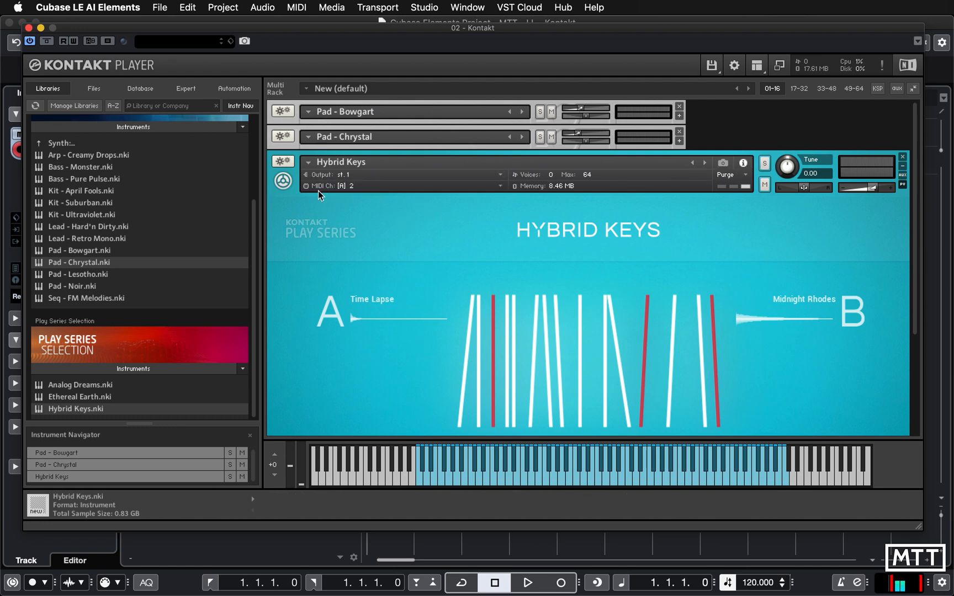
click(498, 186)
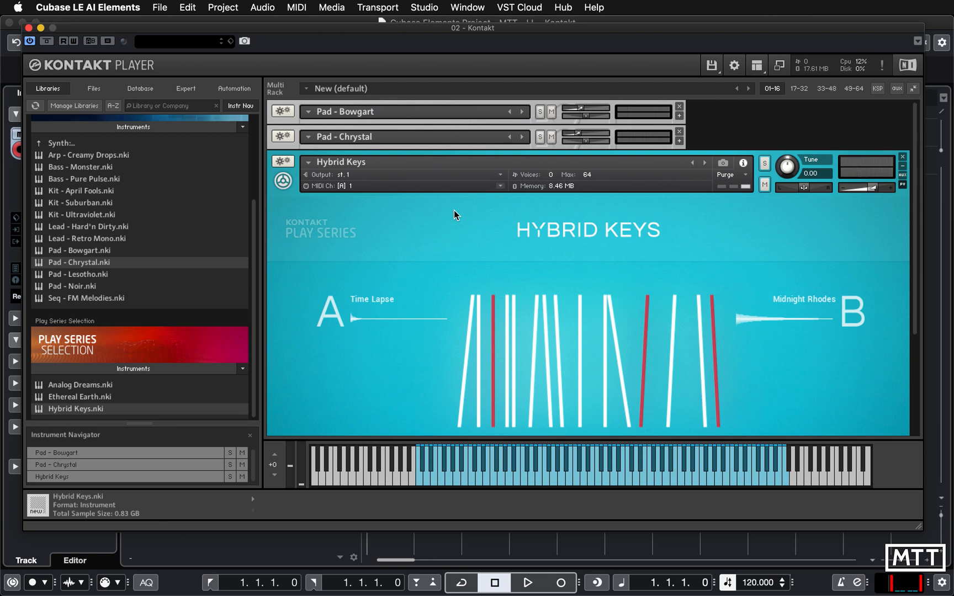
drag(863, 189, 858, 189)
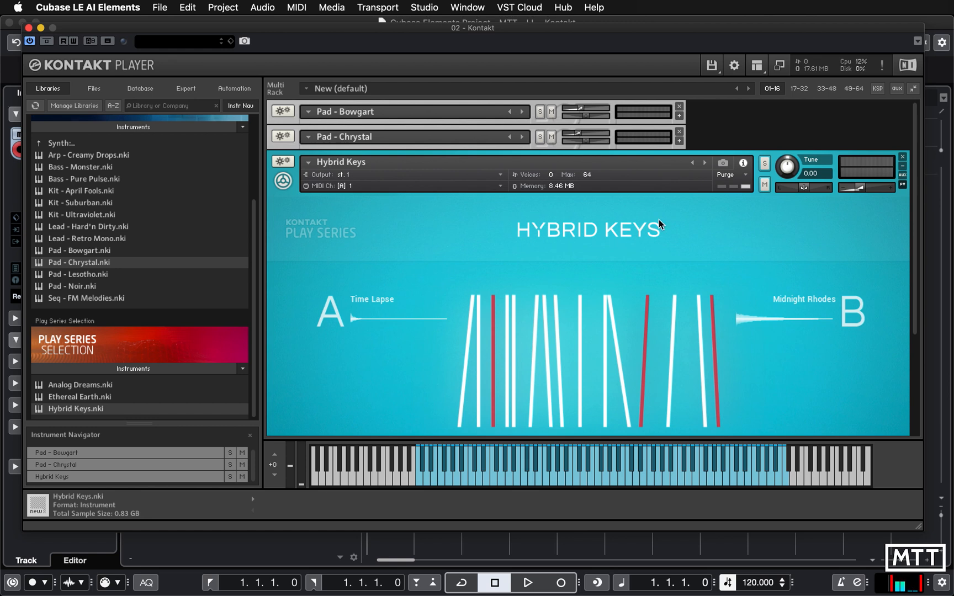
mouse_move(298, 125)
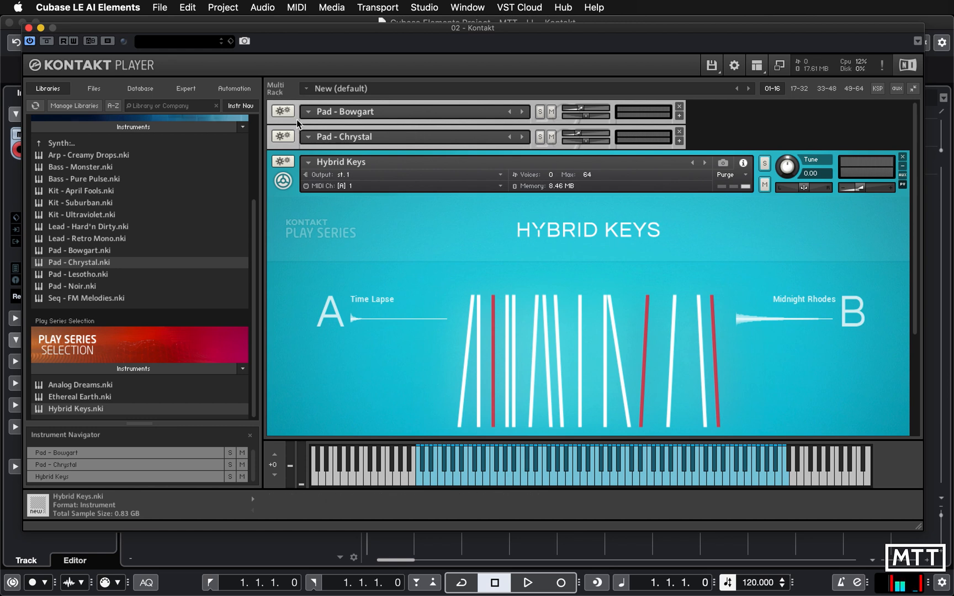
mouse_move(377, 90)
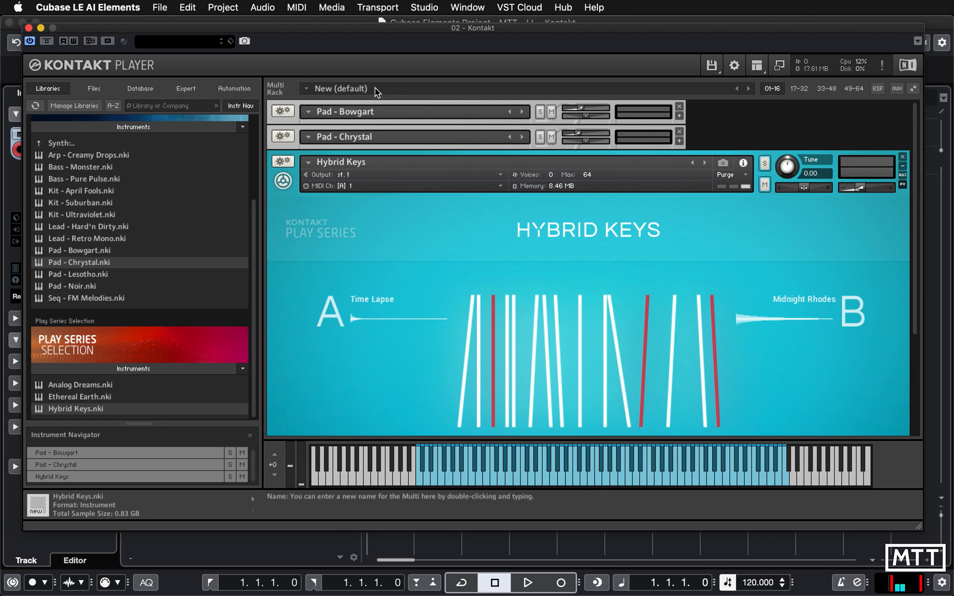
Step: Rename the multi from New (default) to 'New Fave is about to cop it.'
double_click(351, 89)
text(New Fave is)
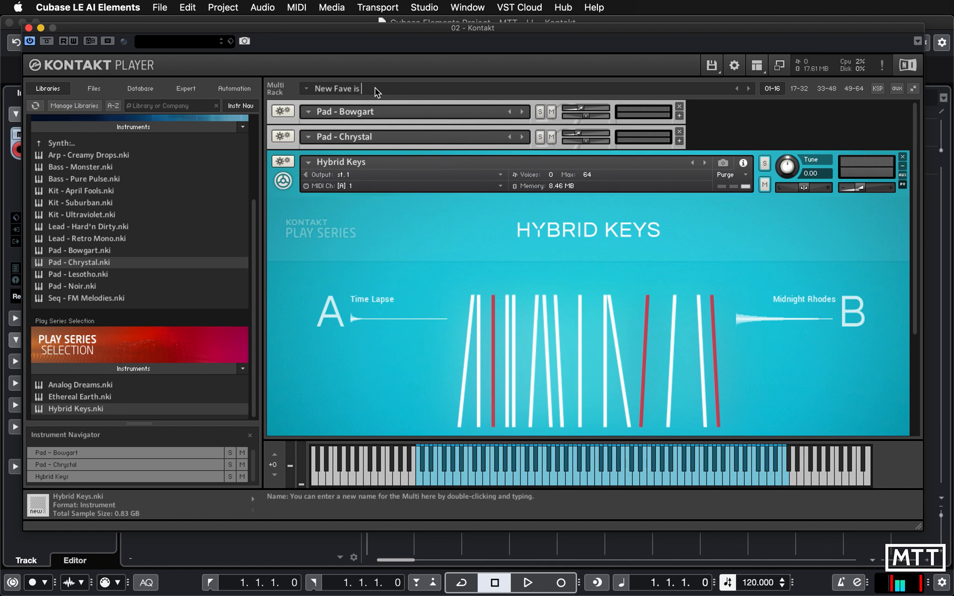
text(about to)
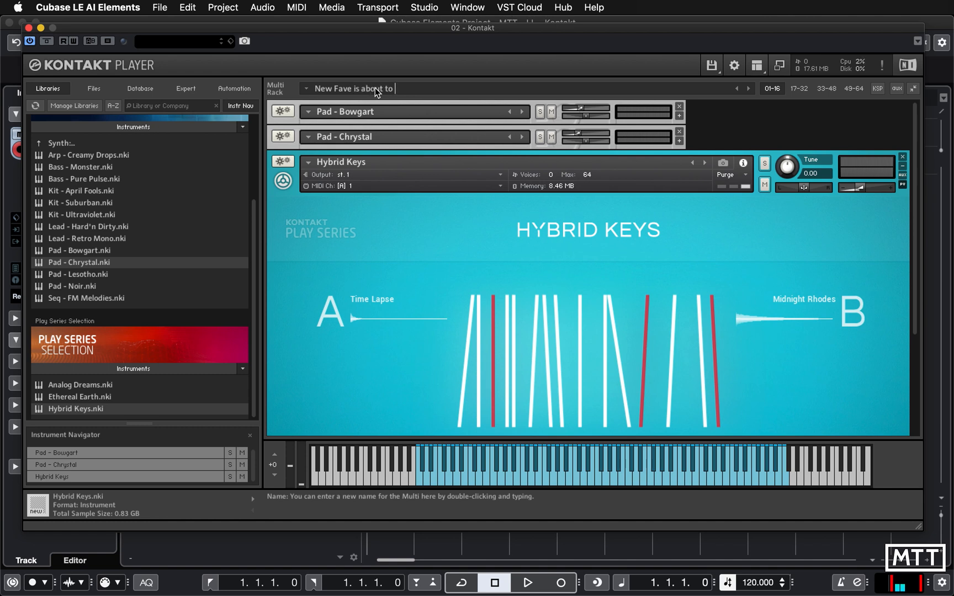
text(cop it.)
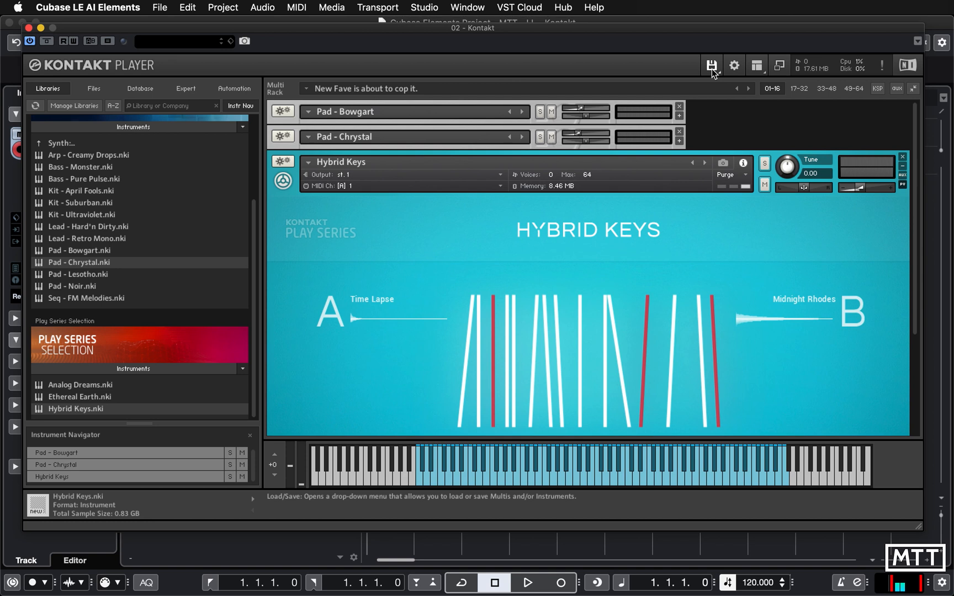
Step: Choose Save multi as... to get a save dialog prefilled with 'New Fave is about to cop it..nkm'
click(711, 66)
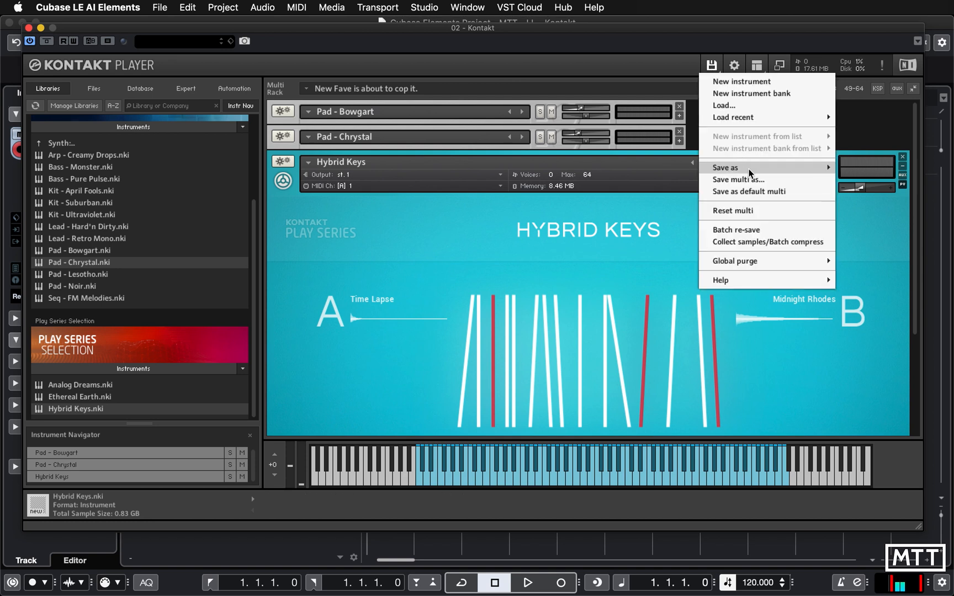
mouse_move(748, 180)
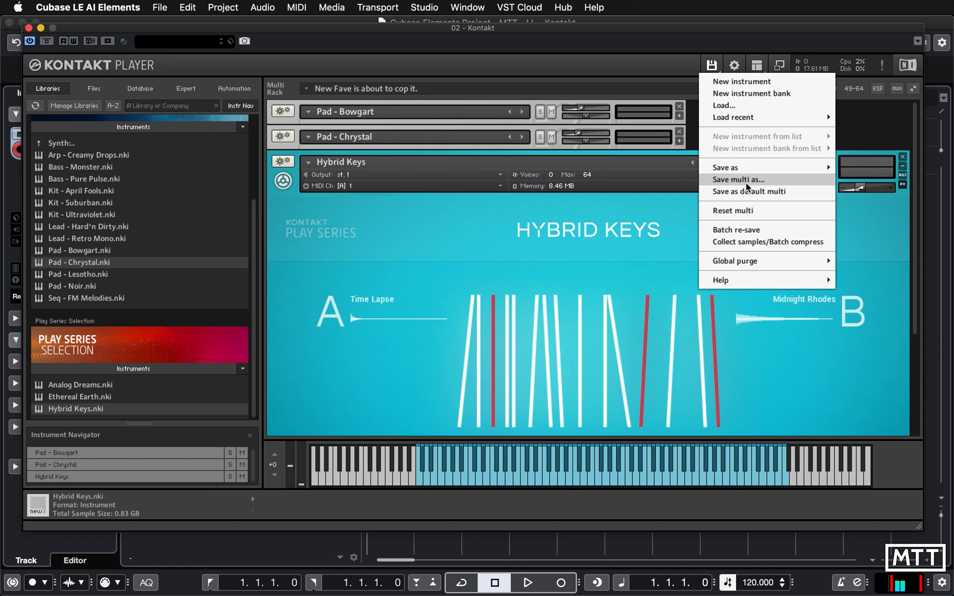
mouse_move(729, 201)
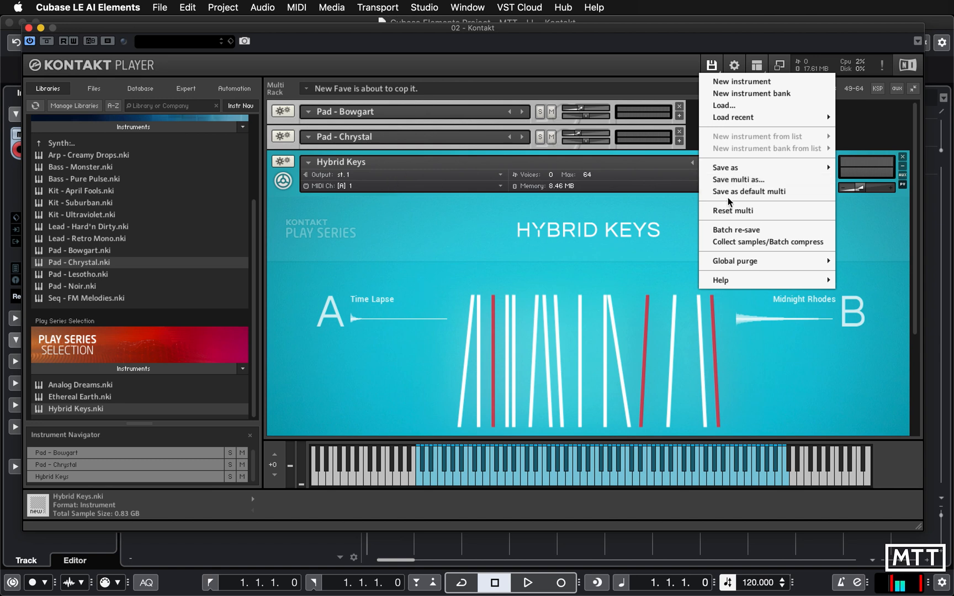
click(725, 168)
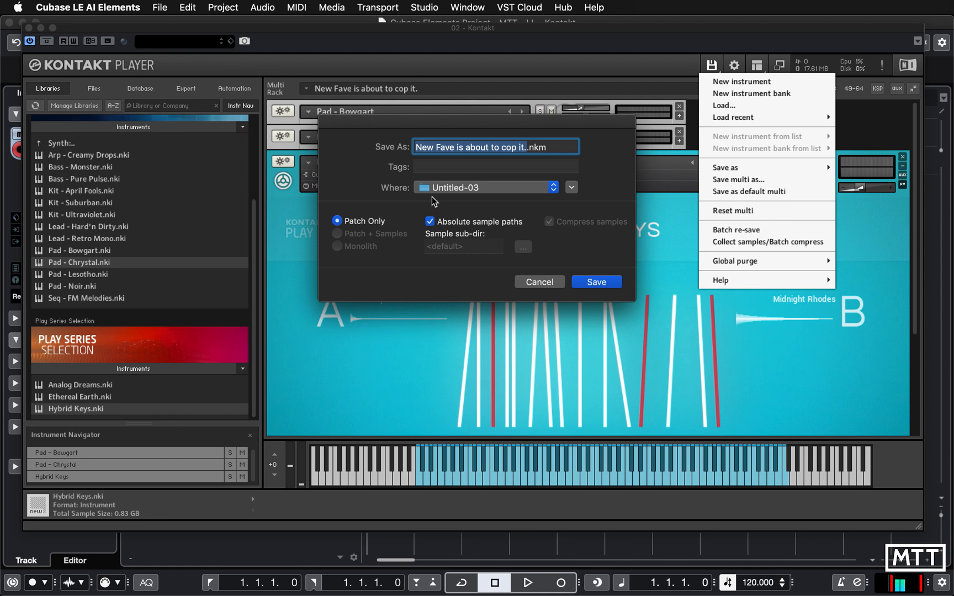
mouse_move(496, 220)
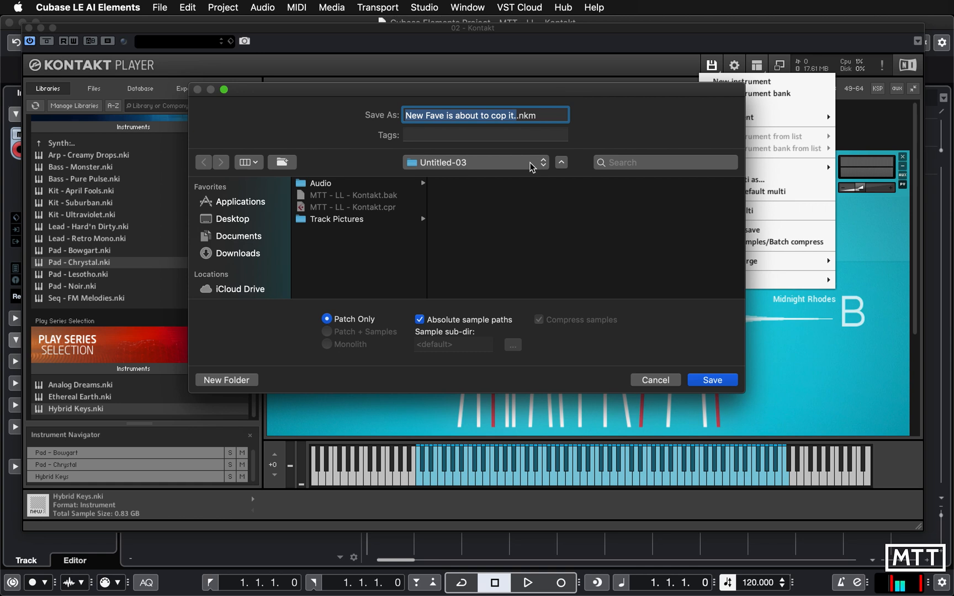
Step: Save the multi as an .nkm into a newly created Multis folder inside Music
click(474, 162)
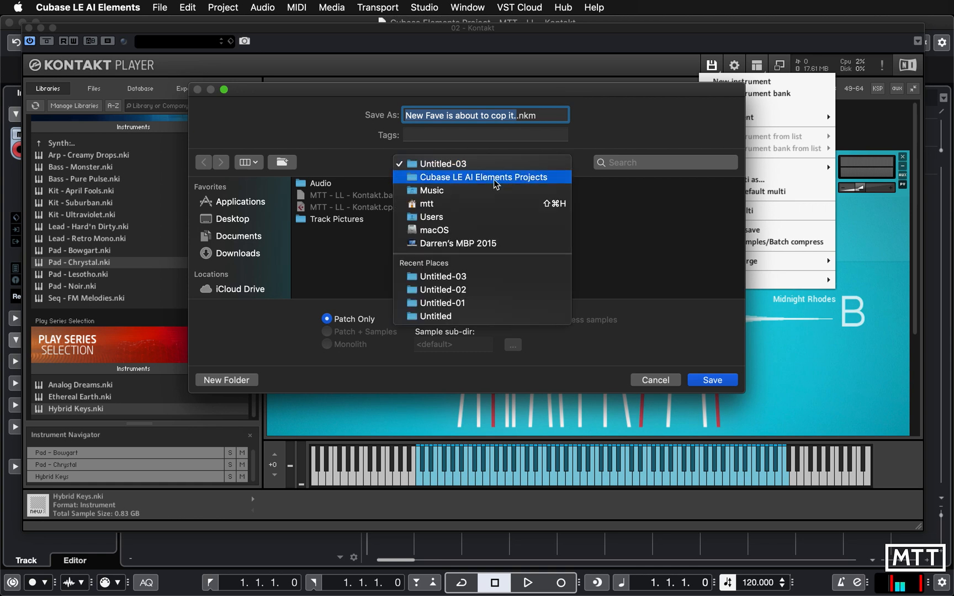
click(432, 190)
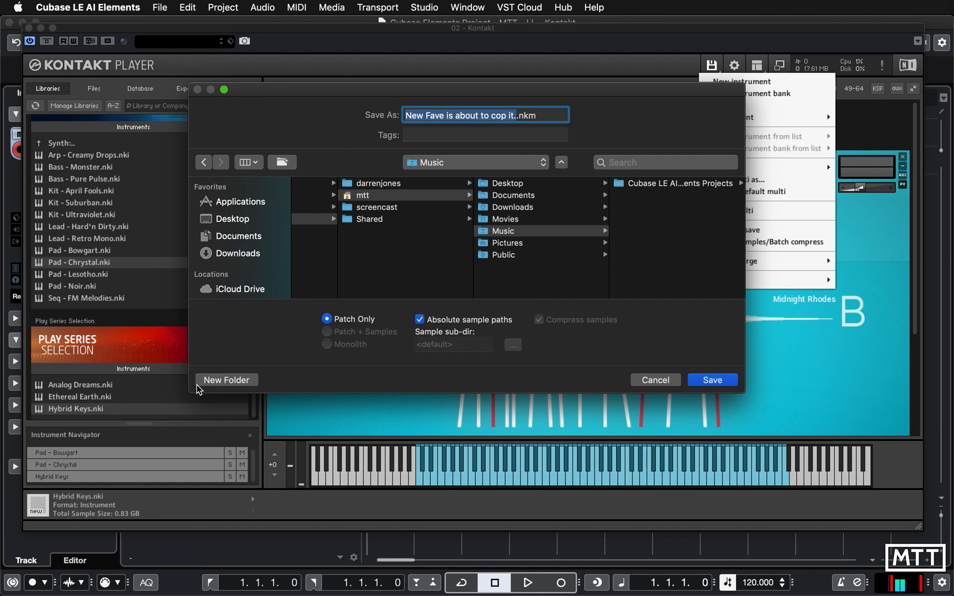
click(227, 380)
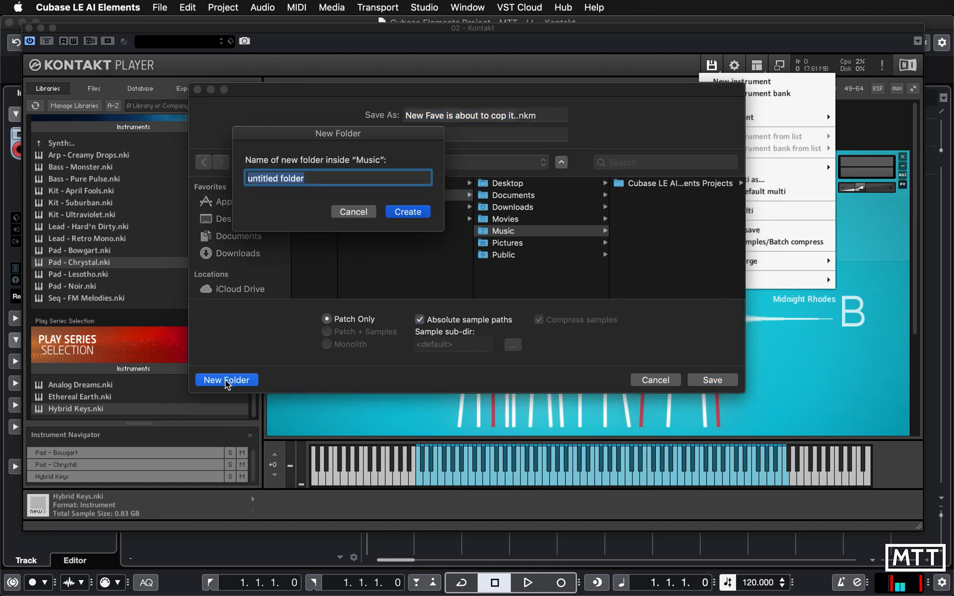
click(354, 212)
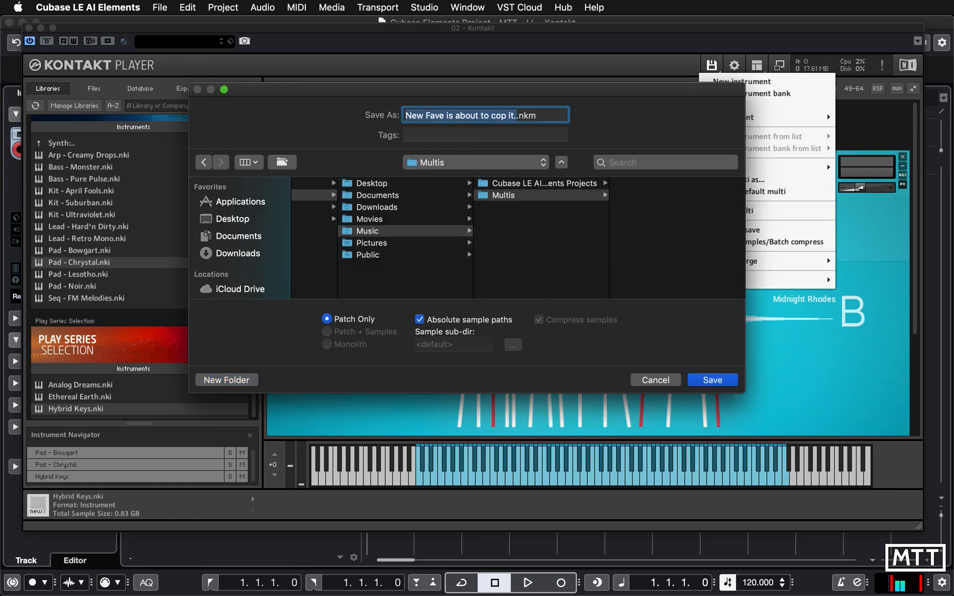
mouse_move(712, 380)
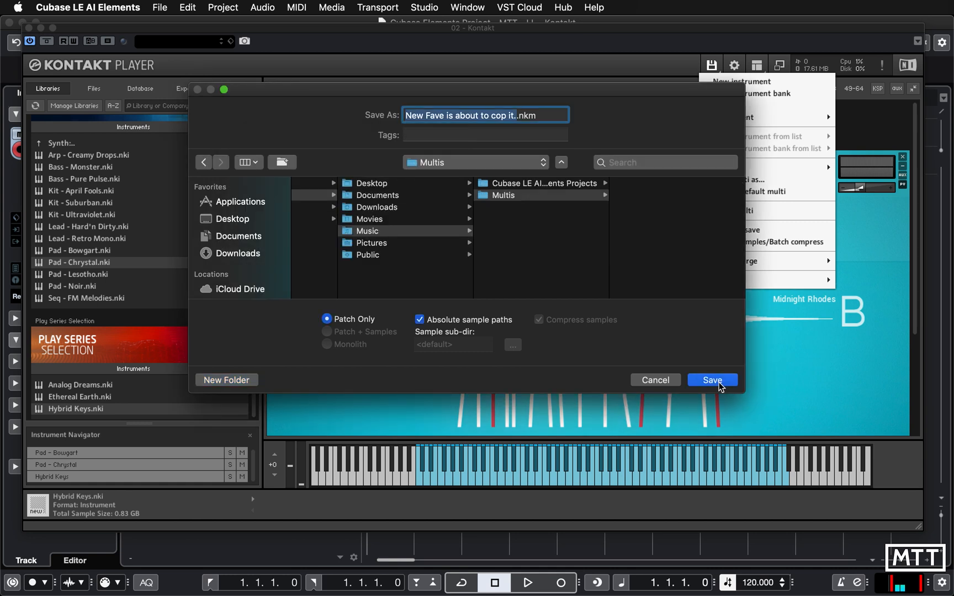
click(711, 379)
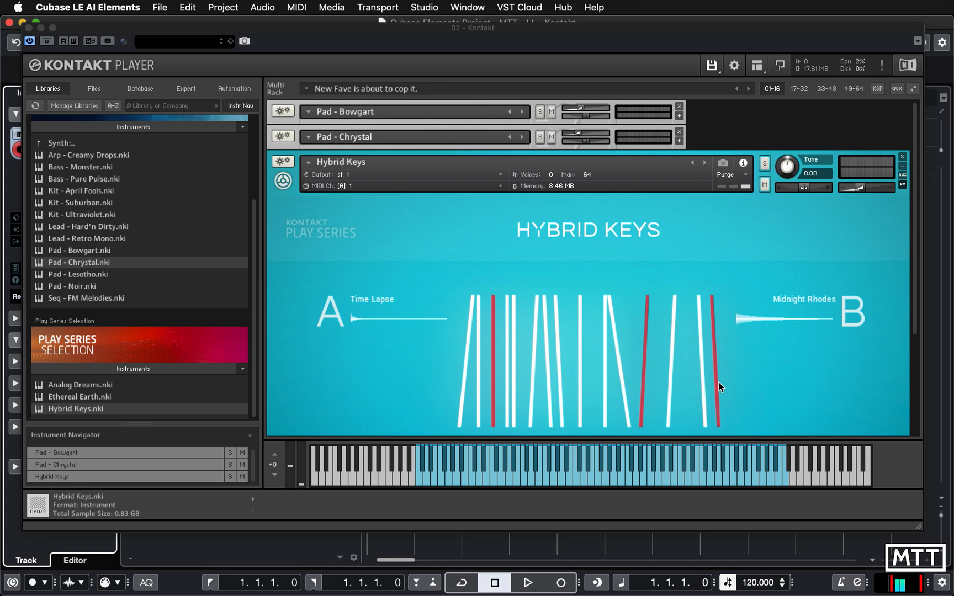
mouse_move(571, 214)
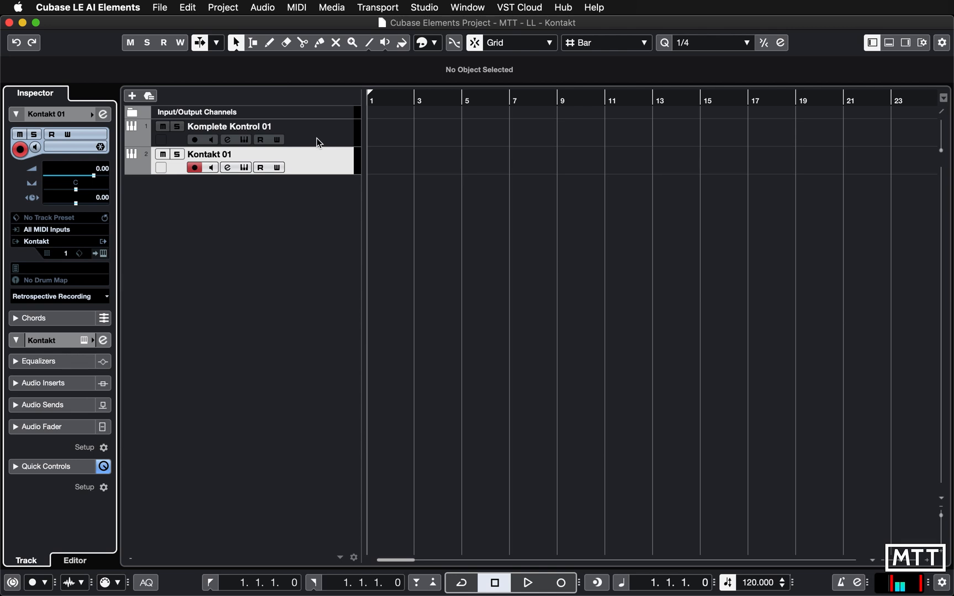
Step: Remove the two selected tracks and add a new Instrument track loaded with Kontakt
right_click(228, 126)
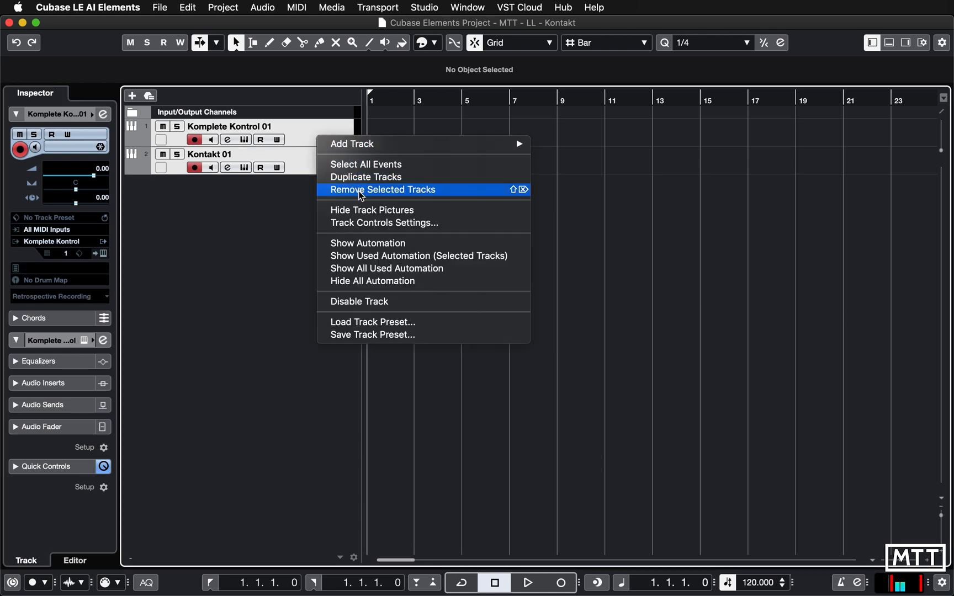
click(382, 189)
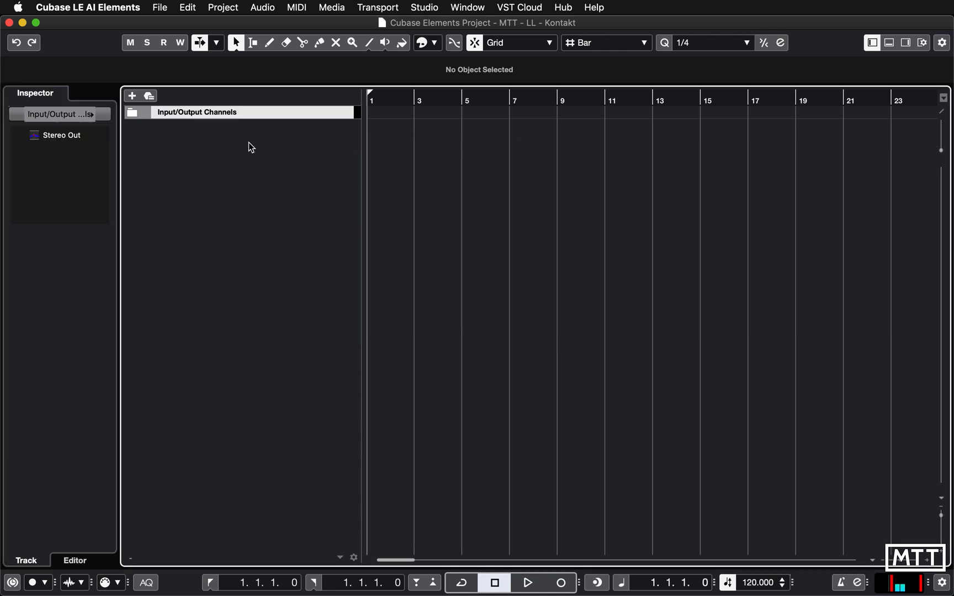
click(131, 96)
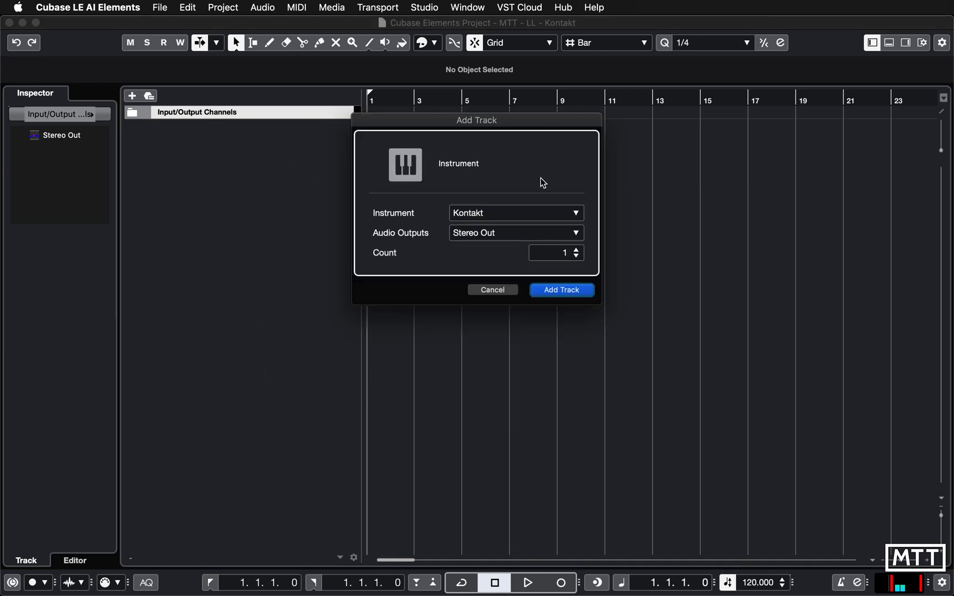
click(560, 289)
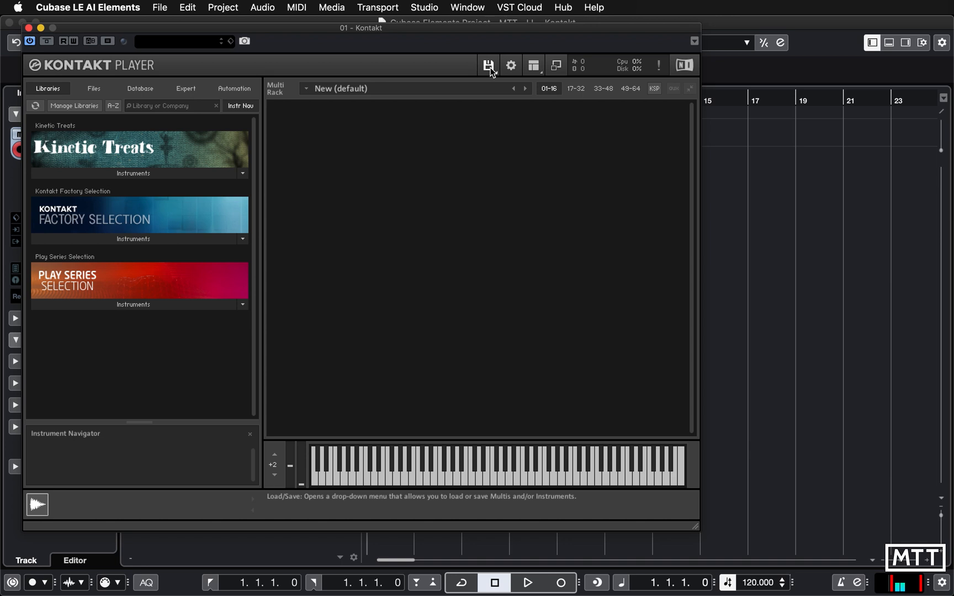
Step: Load 'New Fave is about to cop it..nkm' from Load recent, confirming Yes to replace the default multi
click(488, 65)
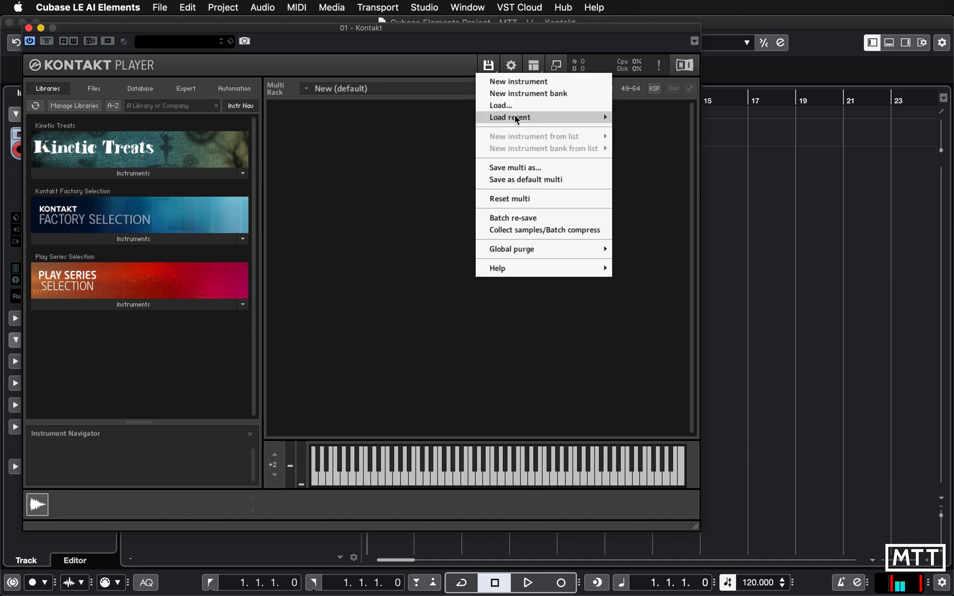
mouse_move(509, 117)
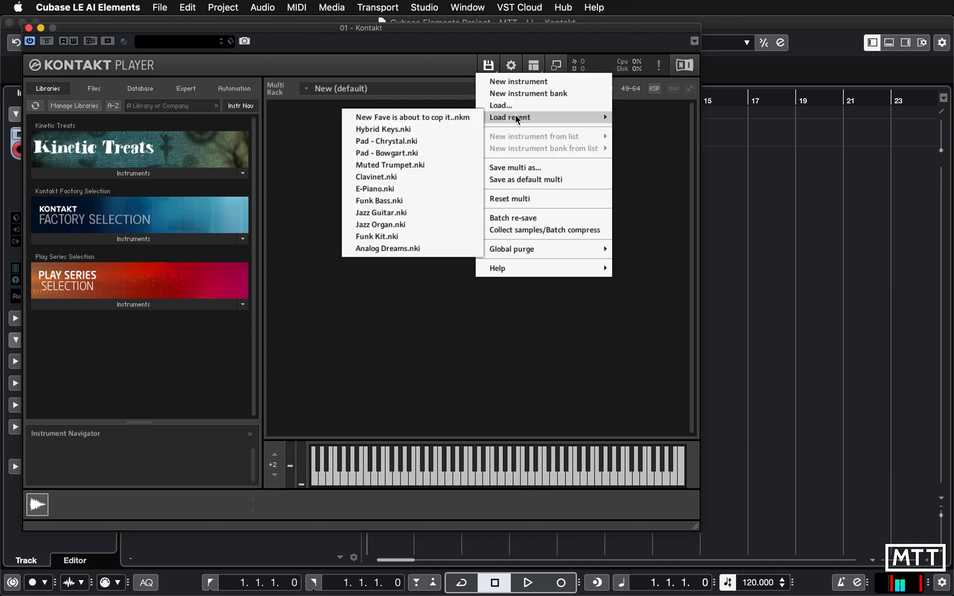
mouse_move(380, 224)
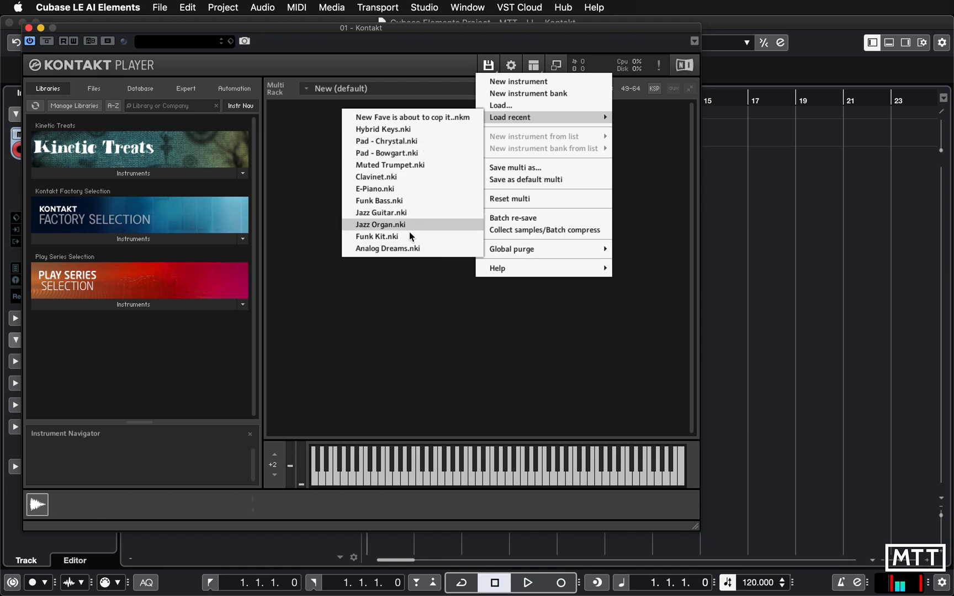
mouse_move(407, 122)
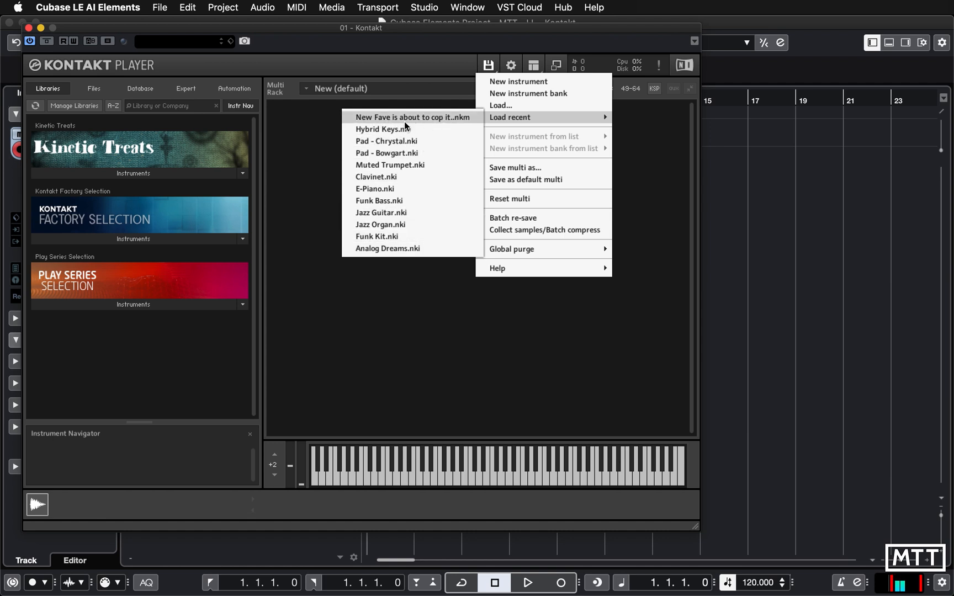
mouse_move(510, 117)
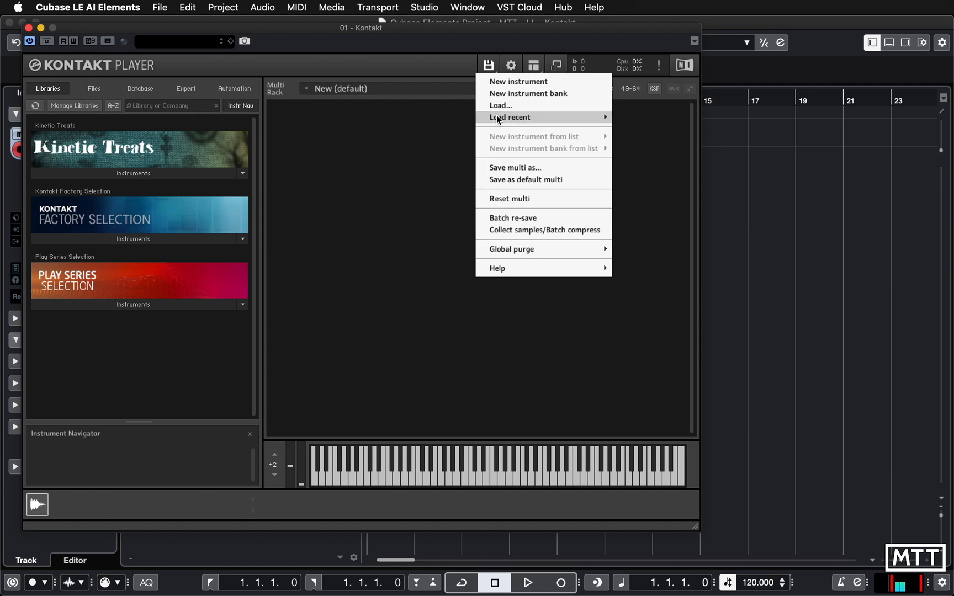
click(510, 117)
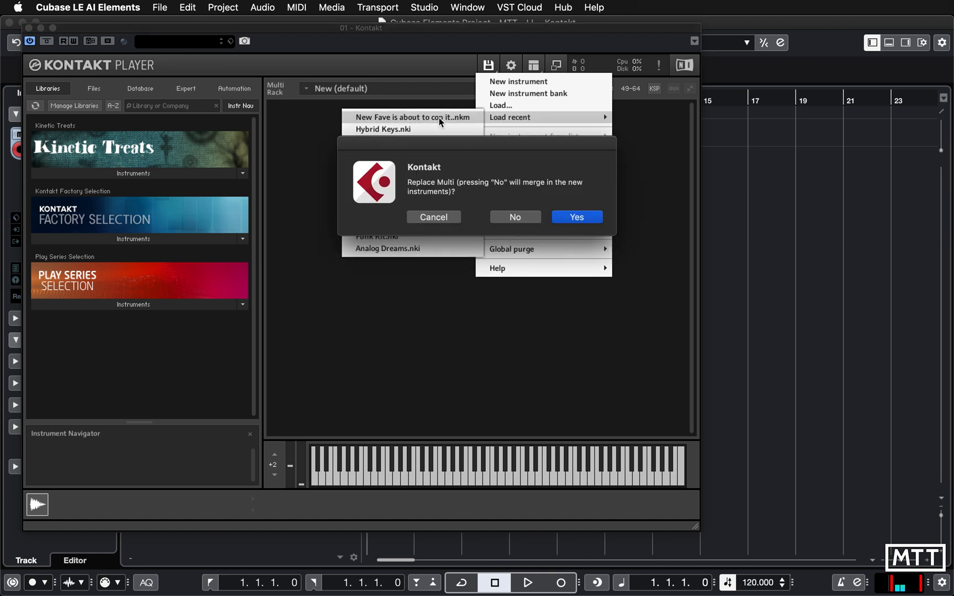
mouse_move(480, 185)
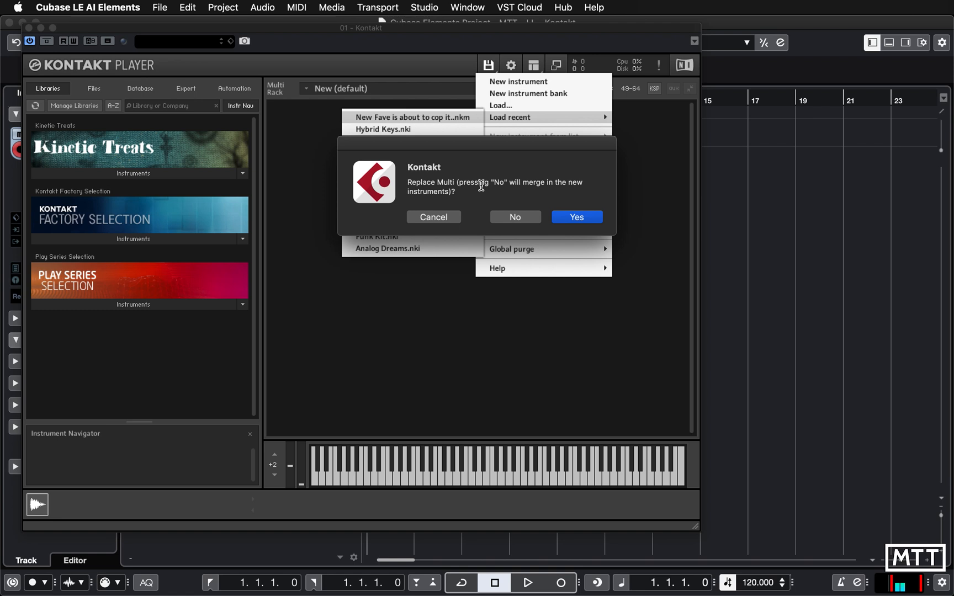
click(575, 218)
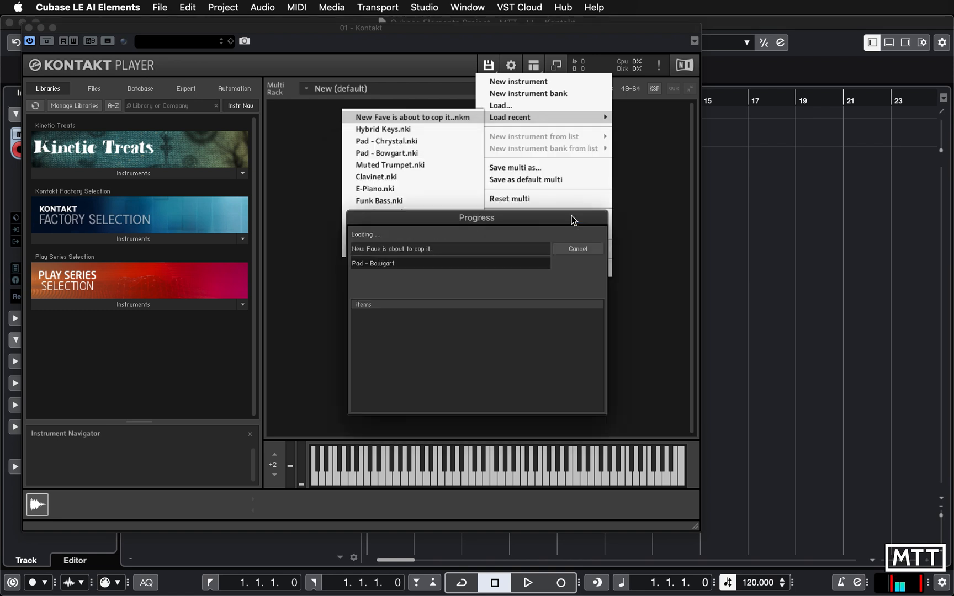